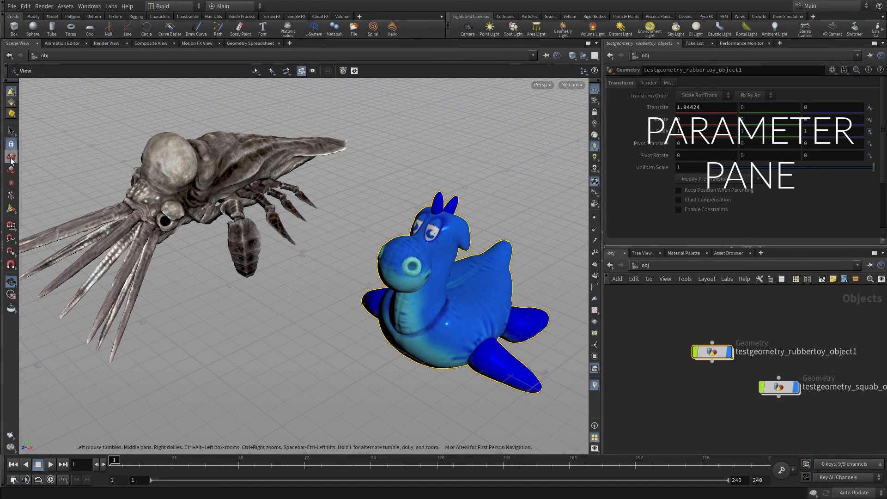
# - Activate the Move tool on the selected rubber toy
pyautogui.click(10, 157)
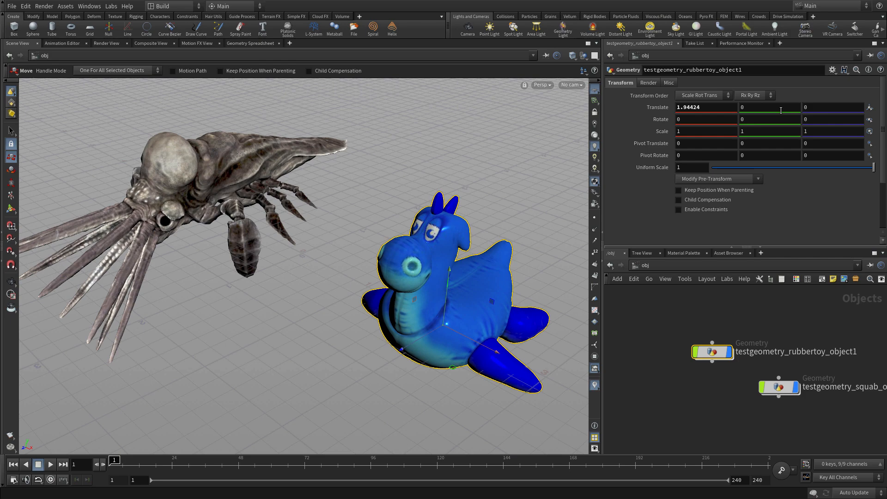
pyautogui.moveTo(715, 195)
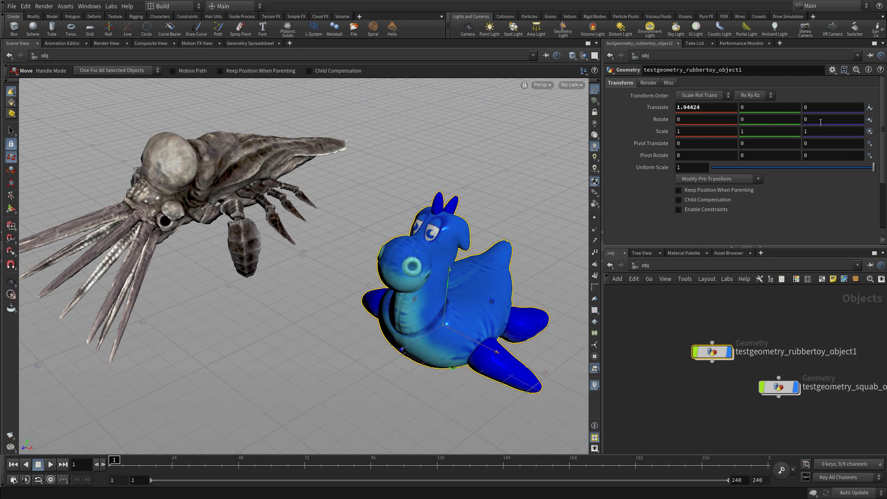
# - Copy the toy's Translate Z and paste it as a relative reference into the squab's Translate Z
pyautogui.rightClick(831, 108)
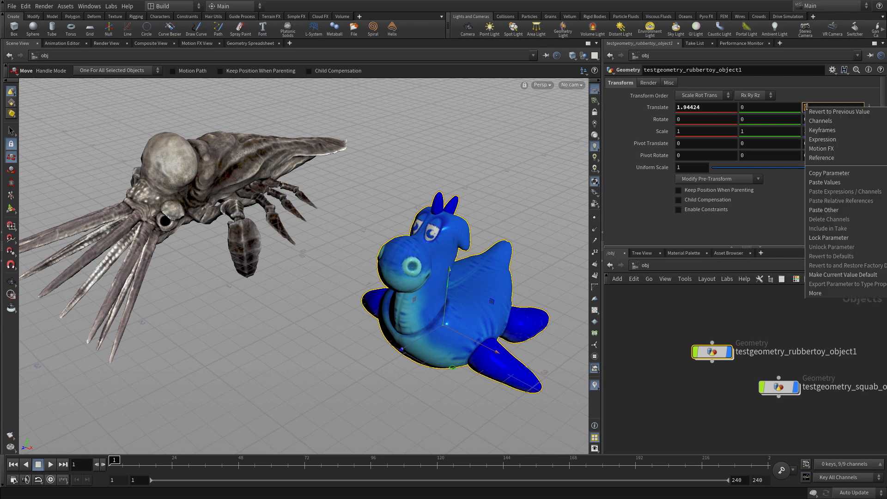
pyautogui.click(692, 430)
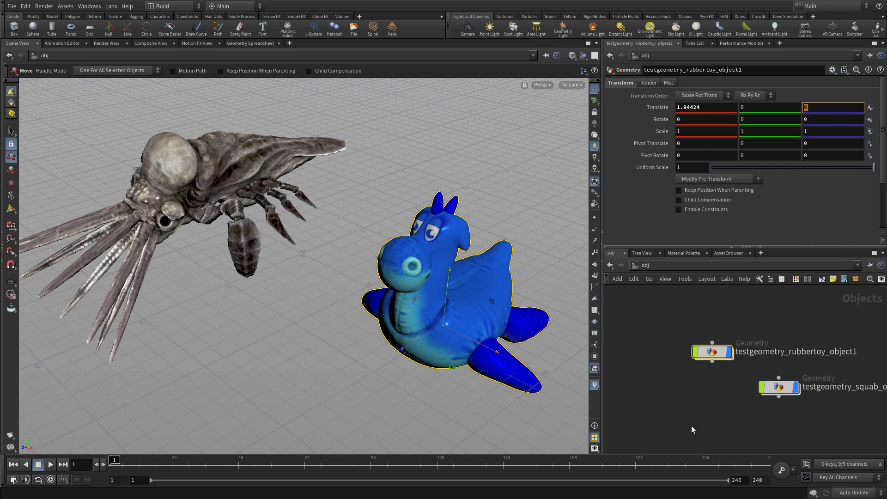
pyautogui.click(777, 386)
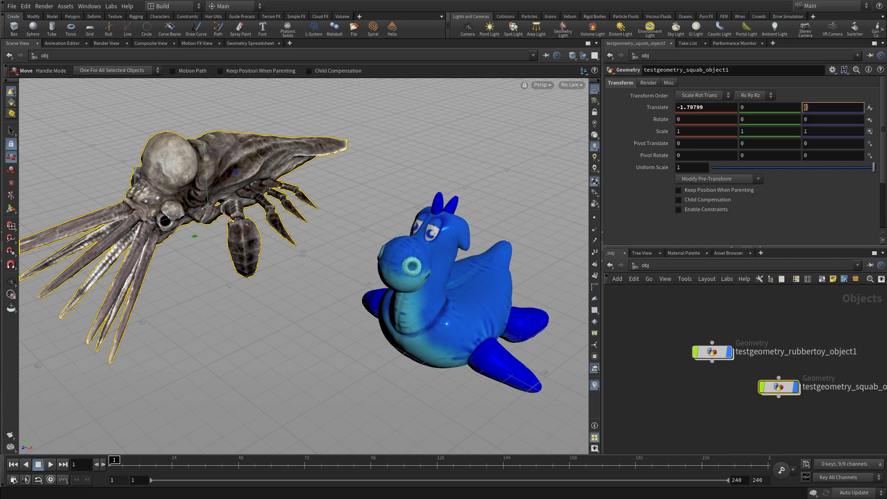
pyautogui.rightClick(831, 108)
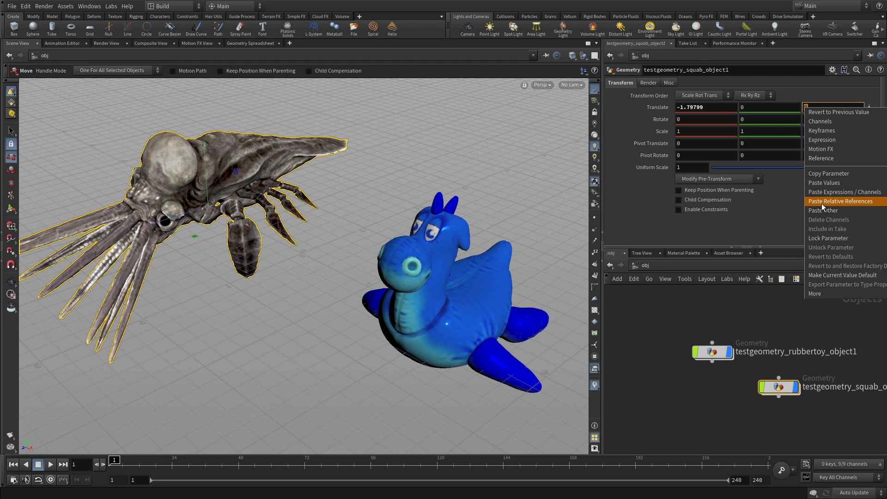
pyautogui.click(840, 201)
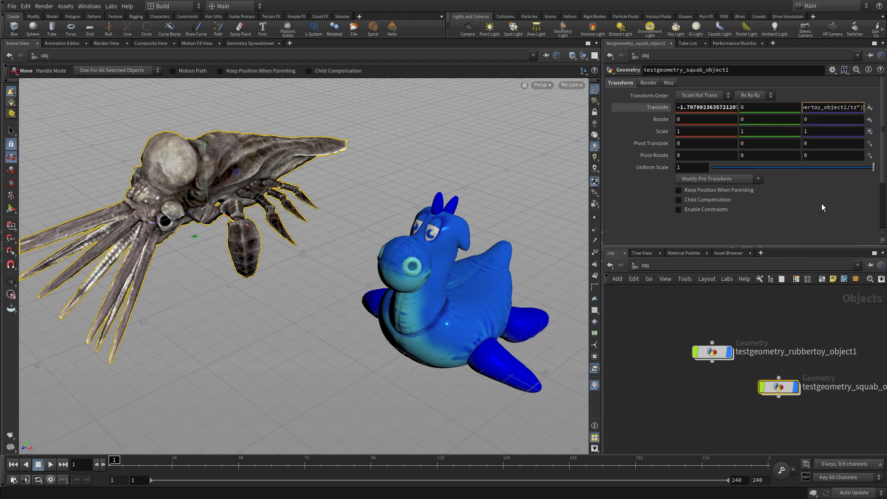
pyautogui.click(832, 107)
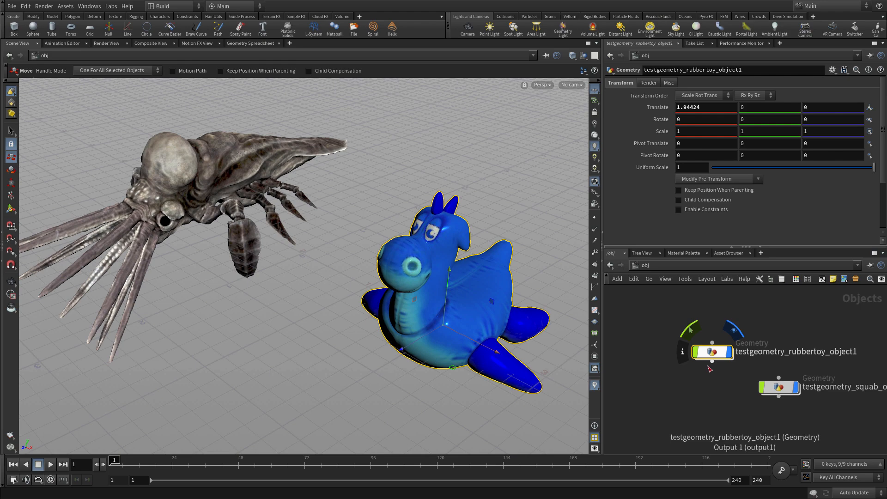
# - Negate the squab's Translate Z expression and move the rubber toy along Z
pyautogui.click(778, 386)
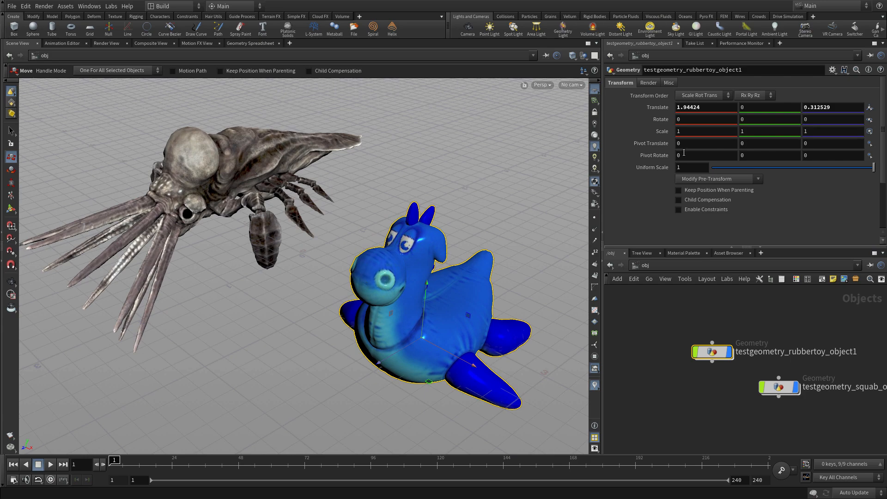
pyautogui.moveTo(778, 387)
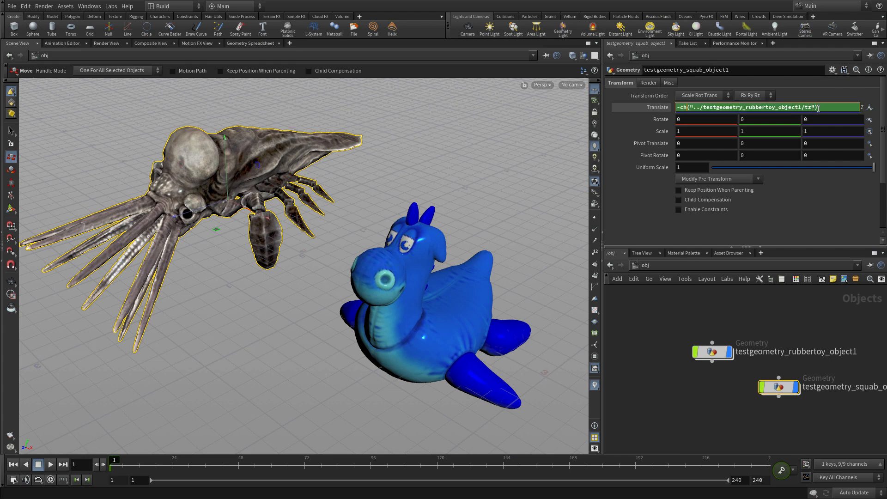
pyautogui.write('0.5')
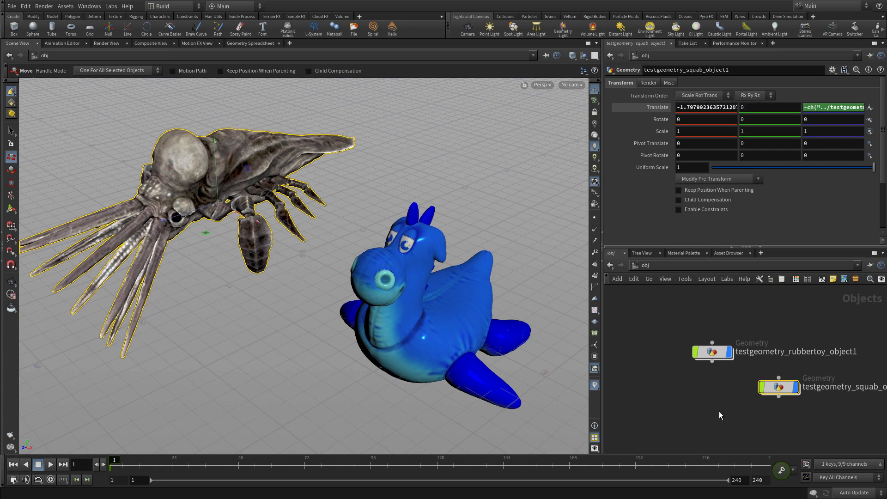
pyautogui.click(711, 352)
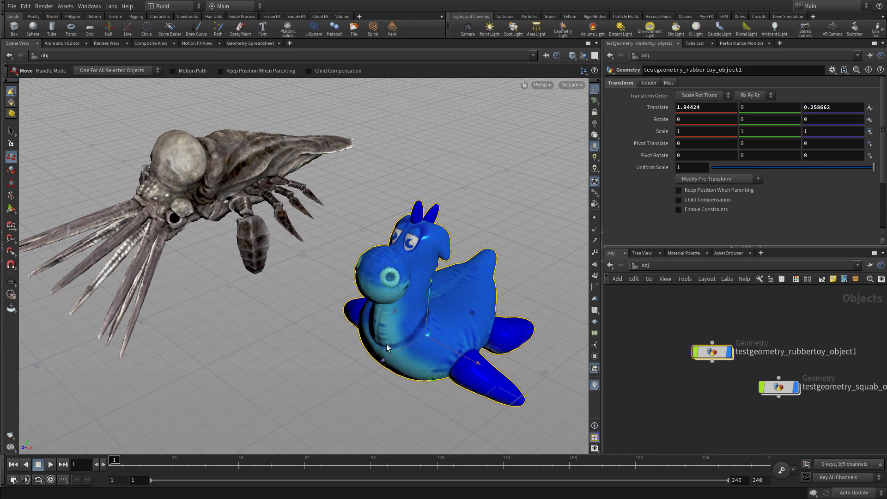
pyautogui.moveTo(428, 355)
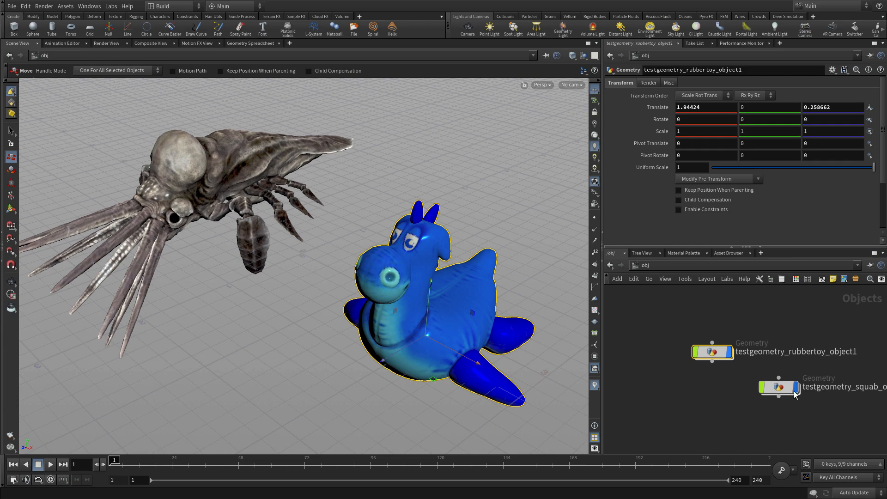
# - Start a Scene Data reference on the squab's Rotate Y parameter
pyautogui.click(778, 386)
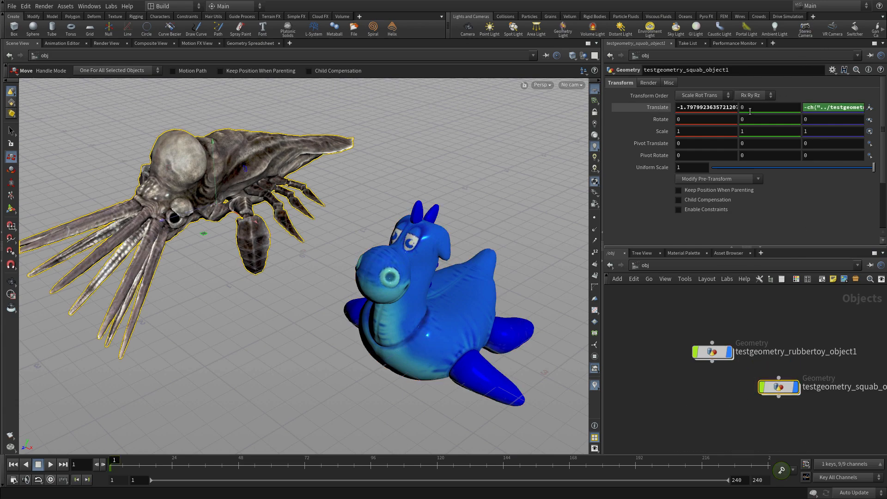
pyautogui.rightClick(769, 119)
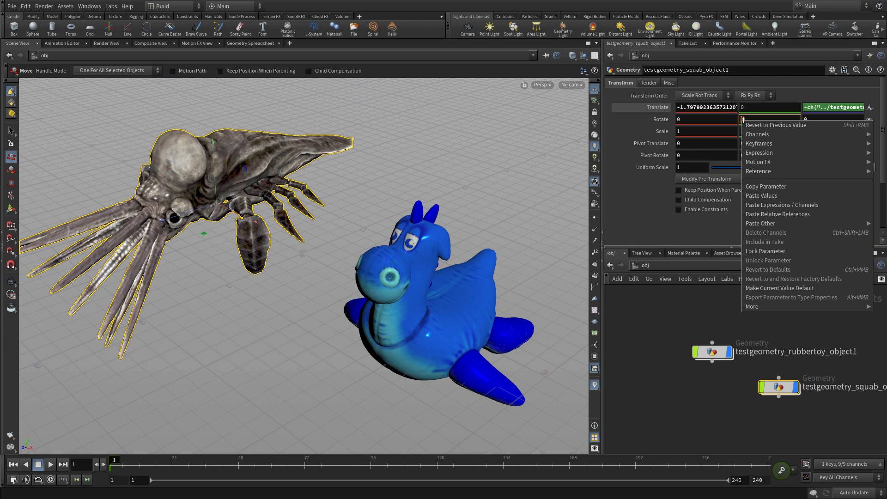
pyautogui.moveTo(757, 170)
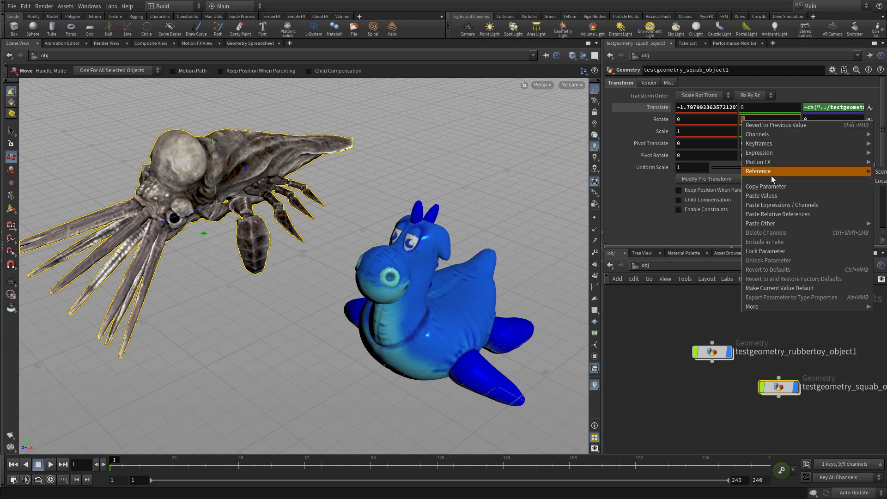
pyautogui.click(758, 170)
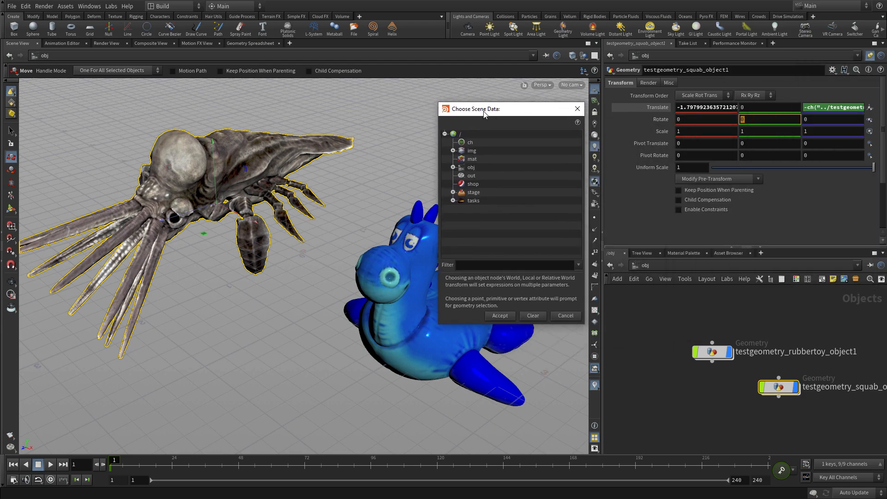
# - Reference the rubber toy's World Transforms Rotate[Y] and accept it
pyautogui.click(453, 168)
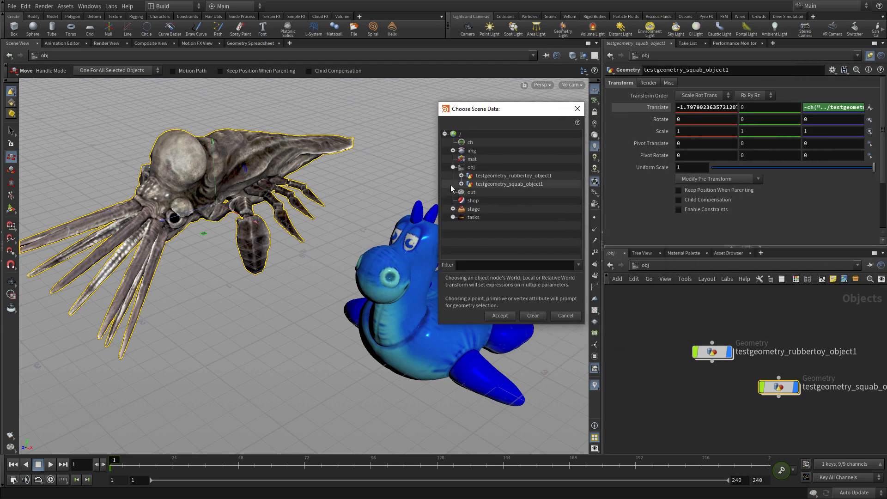
pyautogui.click(458, 176)
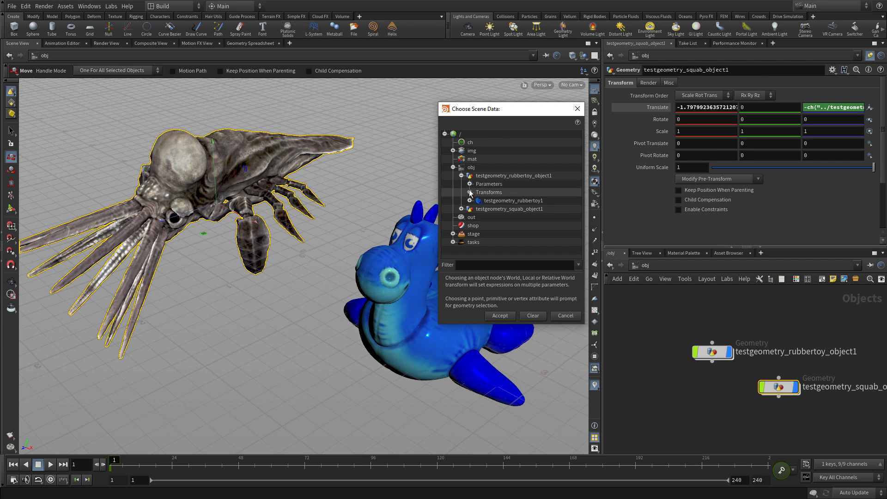
pyautogui.click(469, 192)
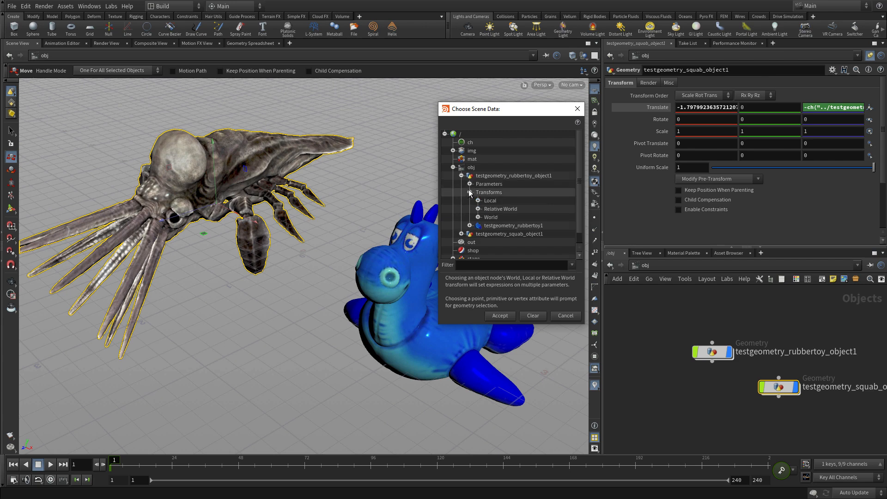
pyautogui.click(468, 216)
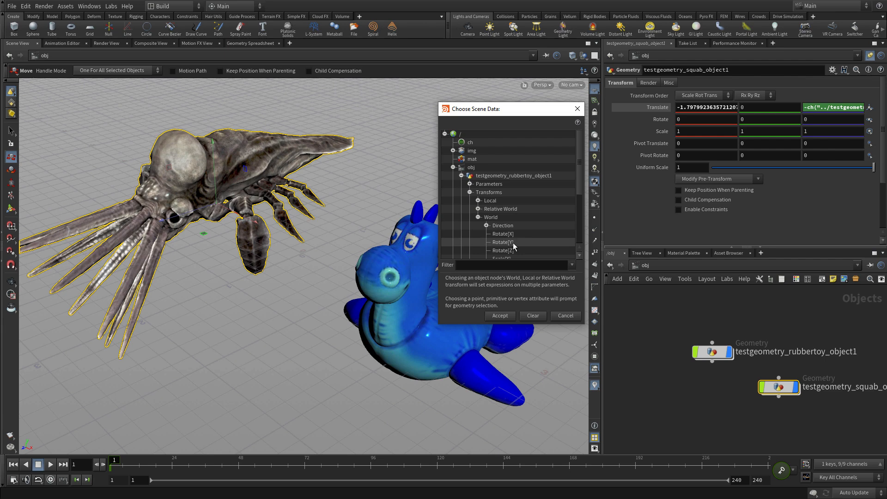
pyautogui.click(503, 241)
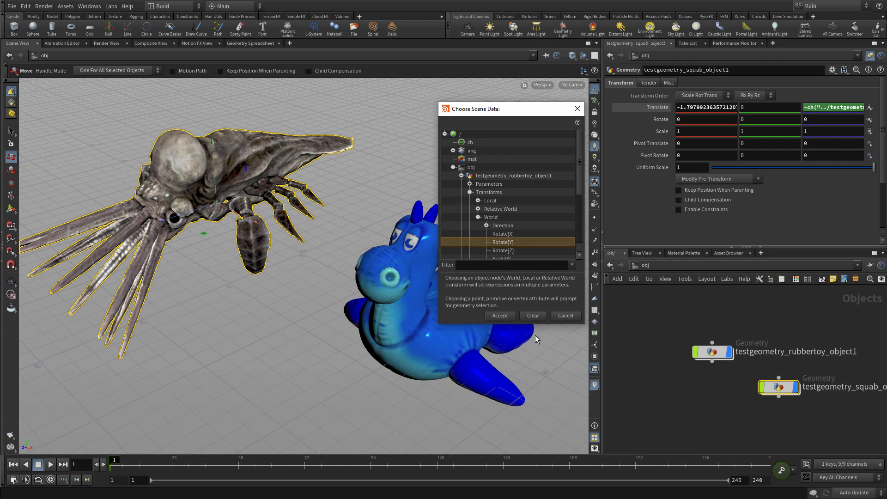
pyautogui.moveTo(510, 321)
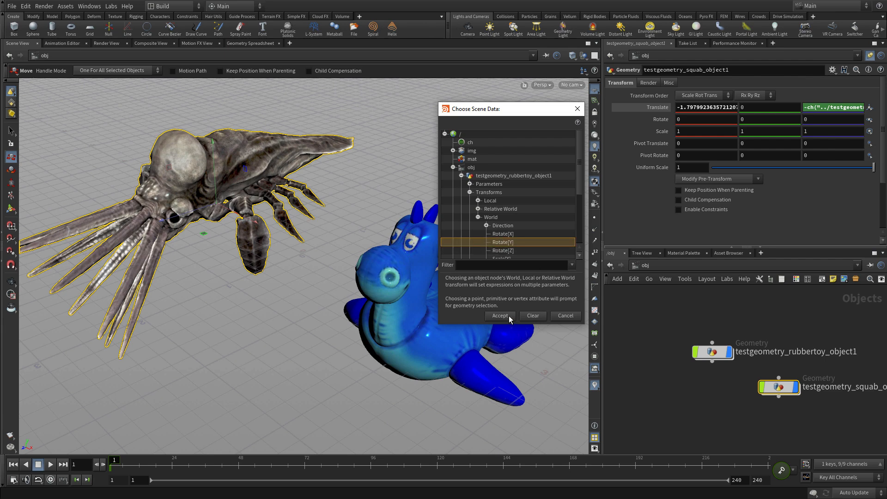
pyautogui.click(499, 316)
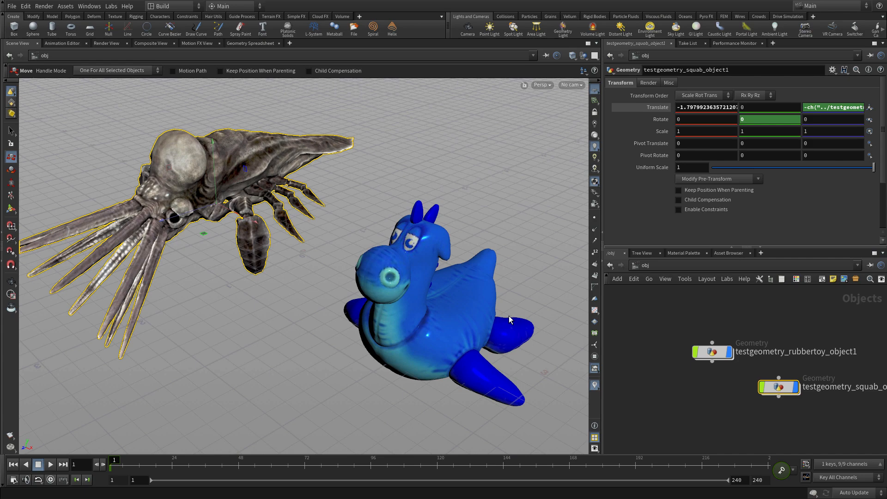
pyautogui.moveTo(840, 413)
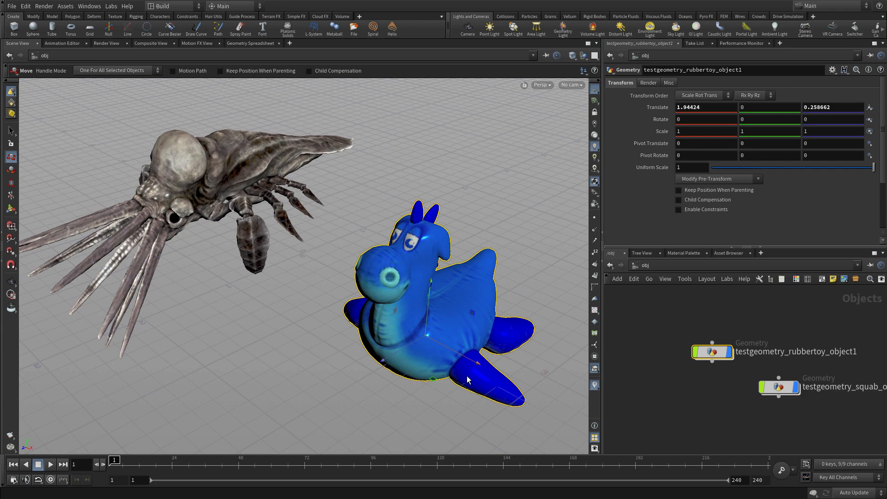
# - Rotate the rubber toy about Y to 1.7291 with the Rotate tool
pyautogui.press('r')
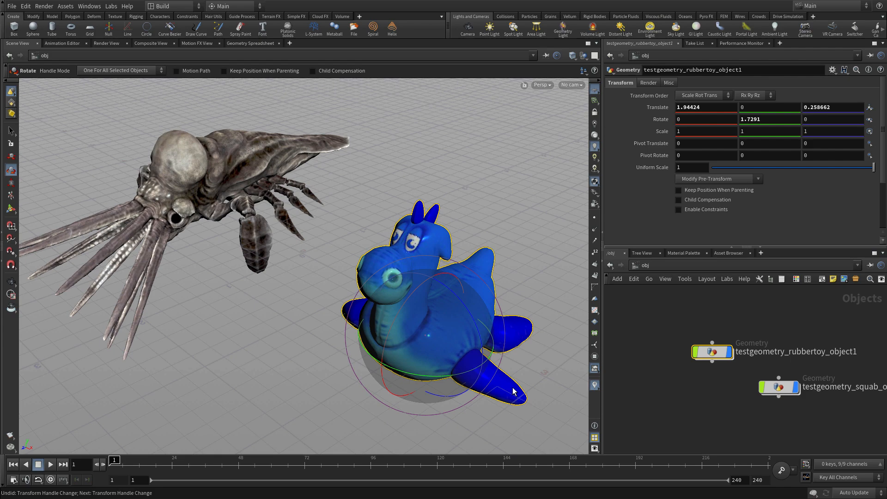
pyautogui.moveTo(466, 355)
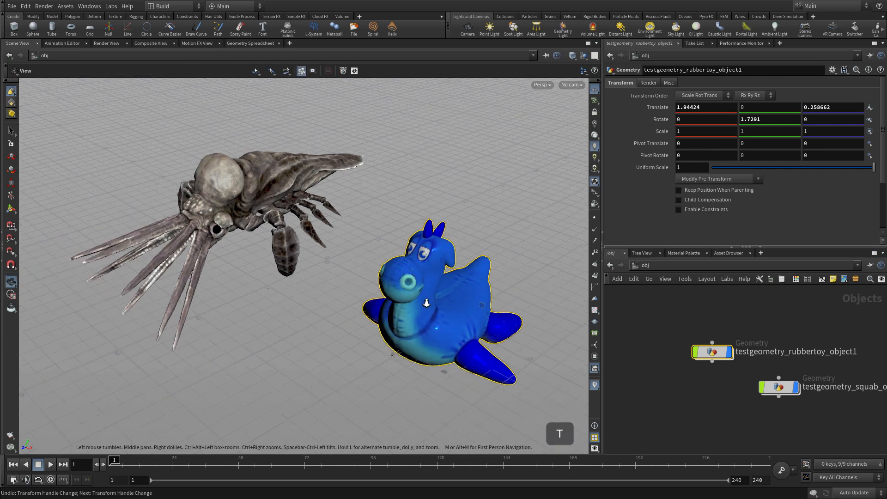
# - Set translate keyframes for the toy at several frames as it moves across the grid
pyautogui.click(10, 144)
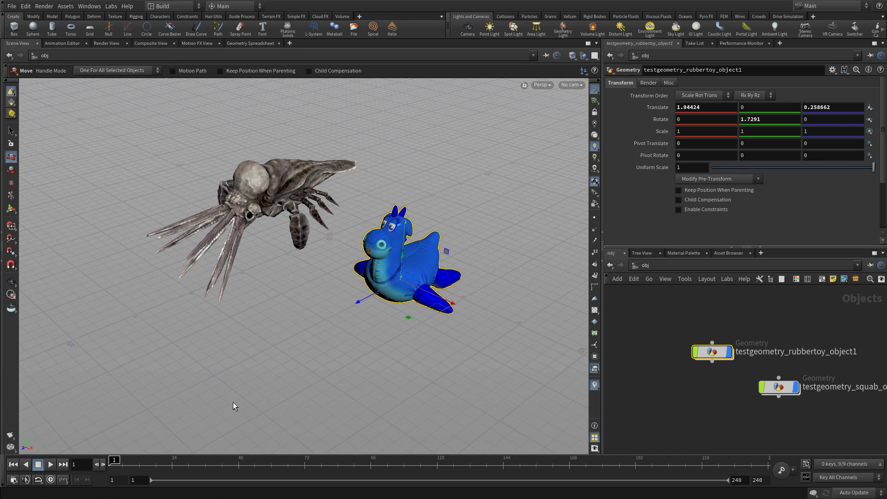
pyautogui.press('k')
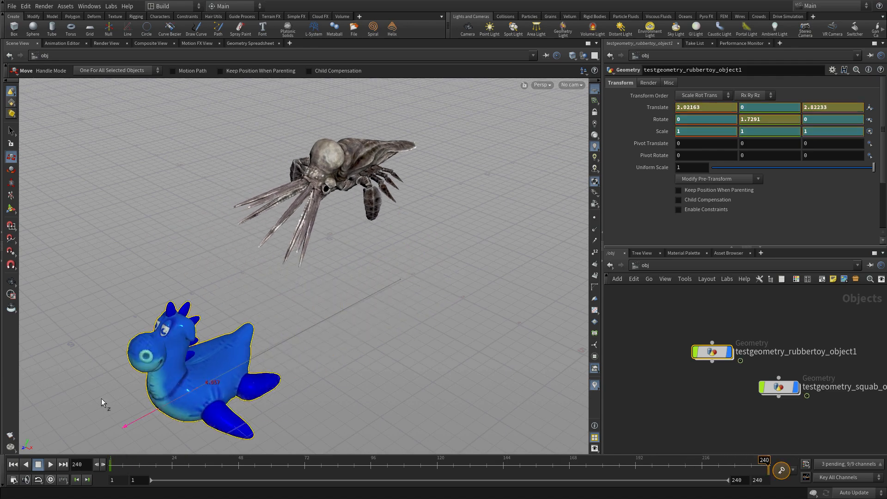
pyautogui.press('k')
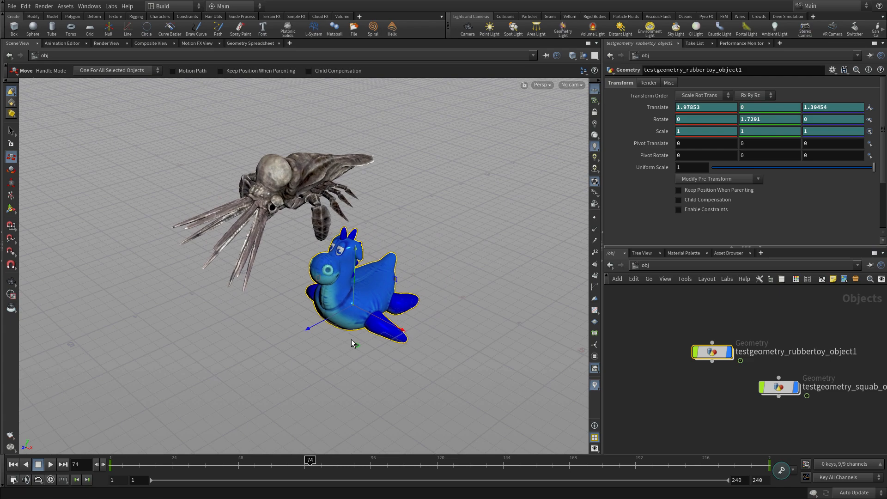
pyautogui.moveTo(361, 338)
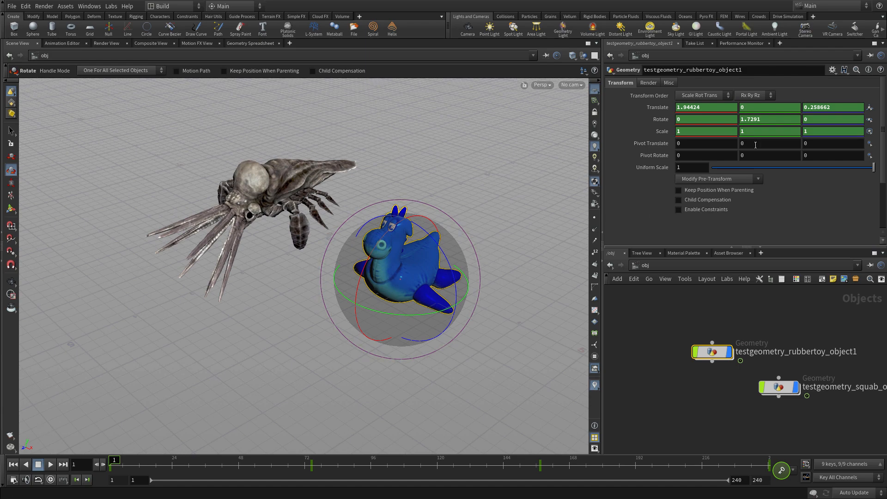
pyautogui.moveTo(728, 170)
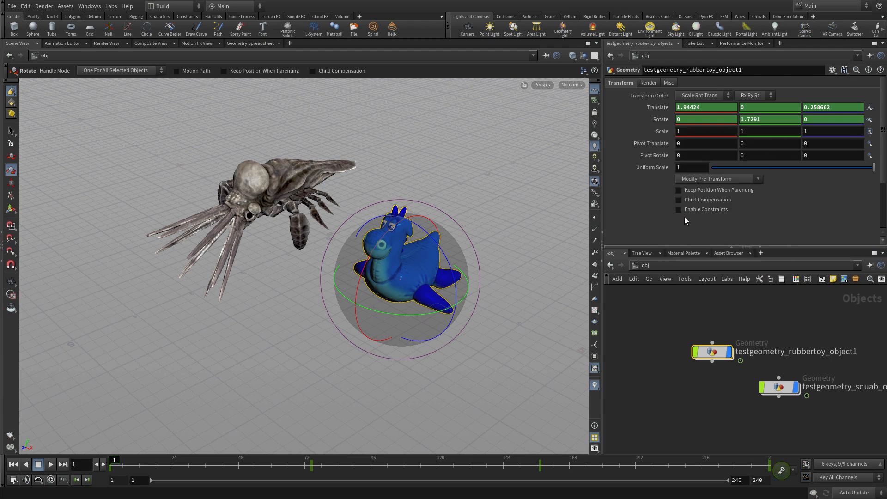
# - Delete the toy's scale and Rotate X/Z channels, keeping Rotate Y for its channel menu
pyautogui.rightClick(705, 120)
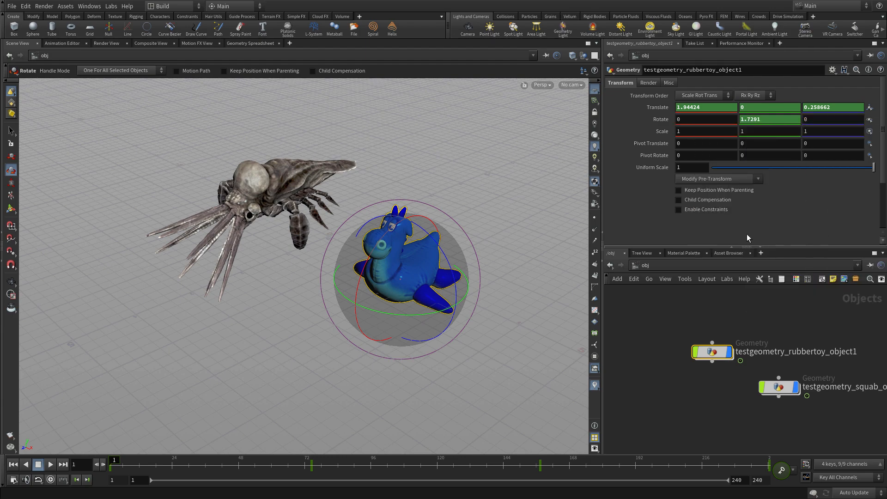
pyautogui.rightClick(705, 143)
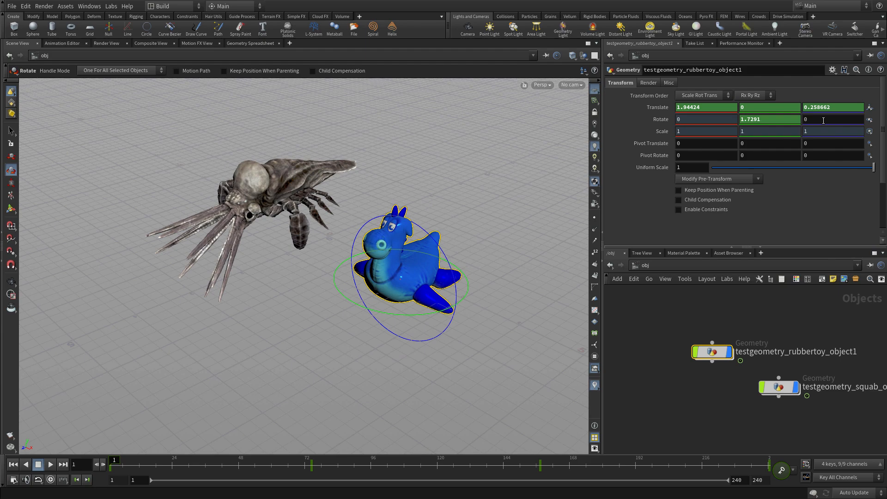
pyautogui.rightClick(832, 119)
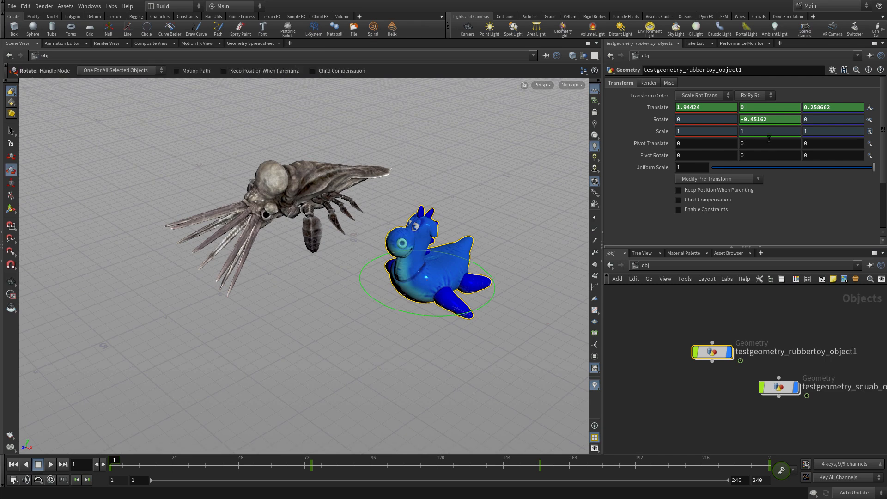
pyautogui.rightClick(770, 119)
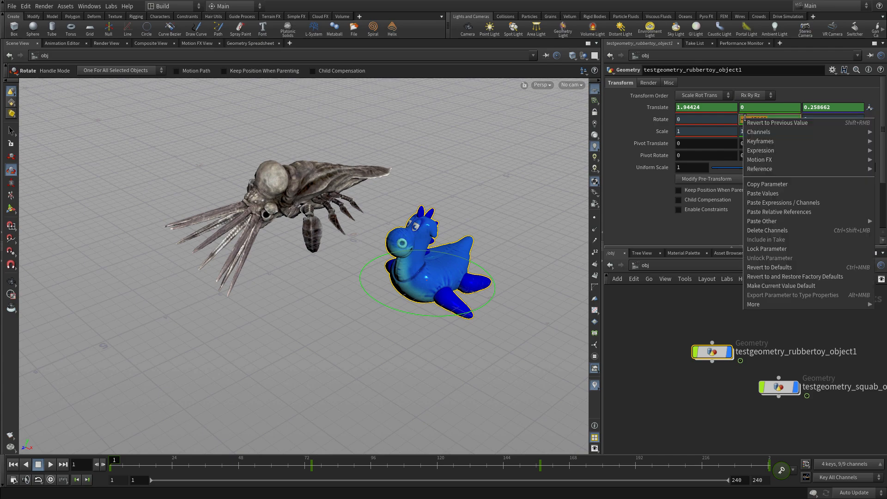
pyautogui.moveTo(760, 168)
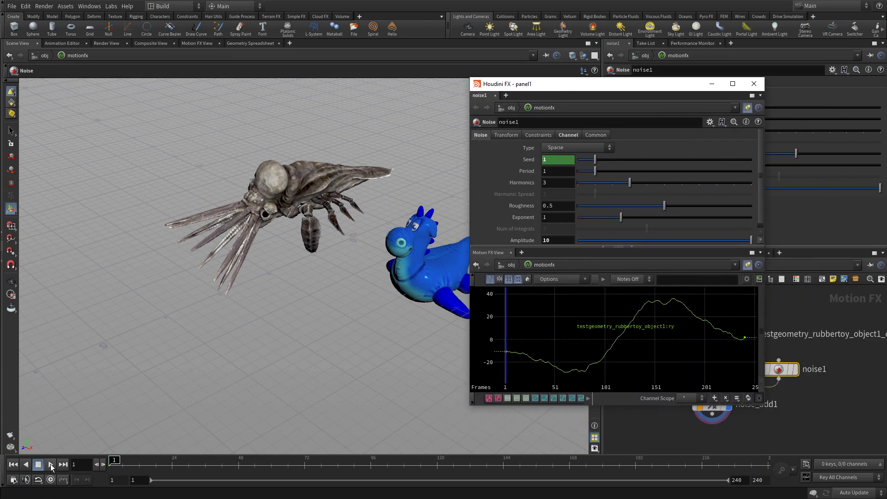
# - Set the noise amplitude to 30 and preview it from the first frame
pyautogui.click(51, 464)
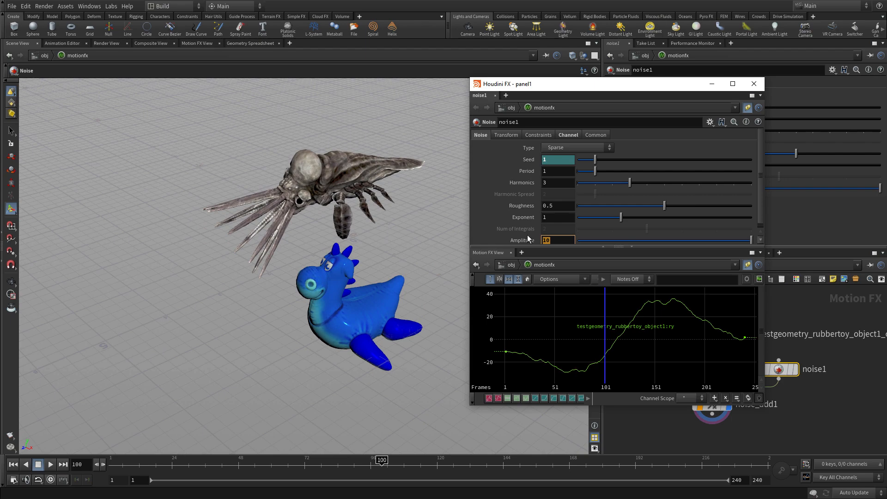
pyautogui.write('30')
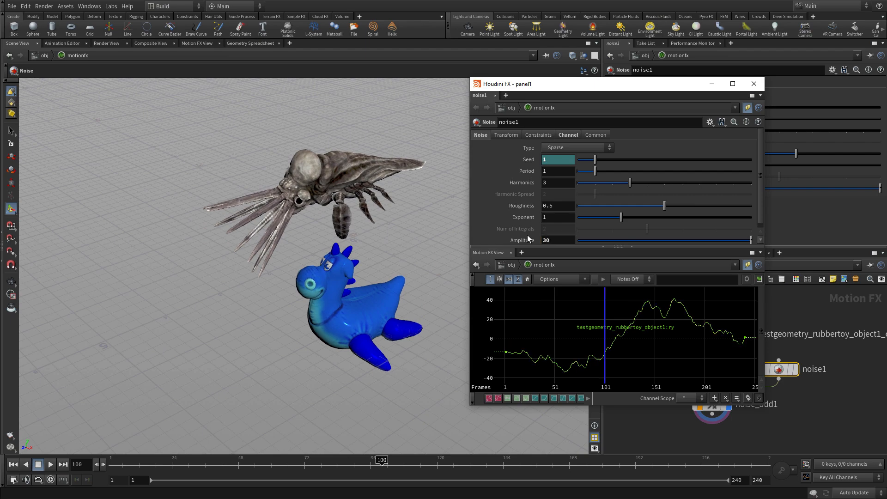
pyautogui.click(49, 465)
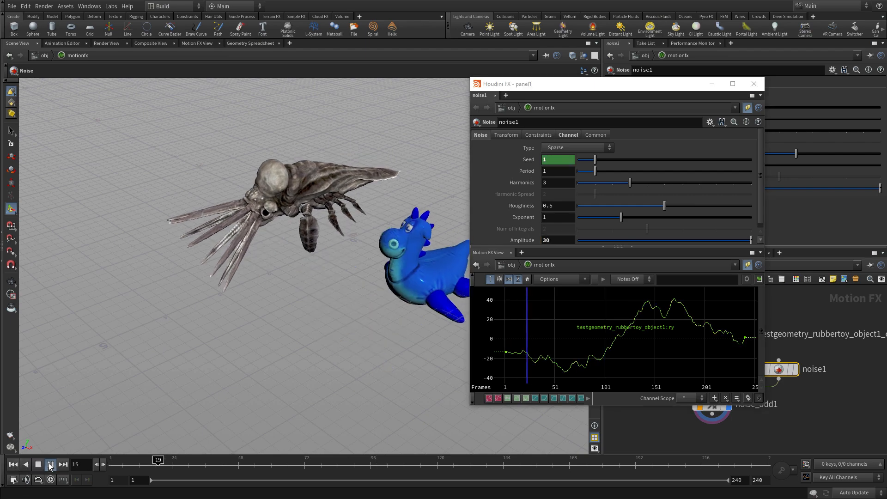
pyautogui.click(50, 464)
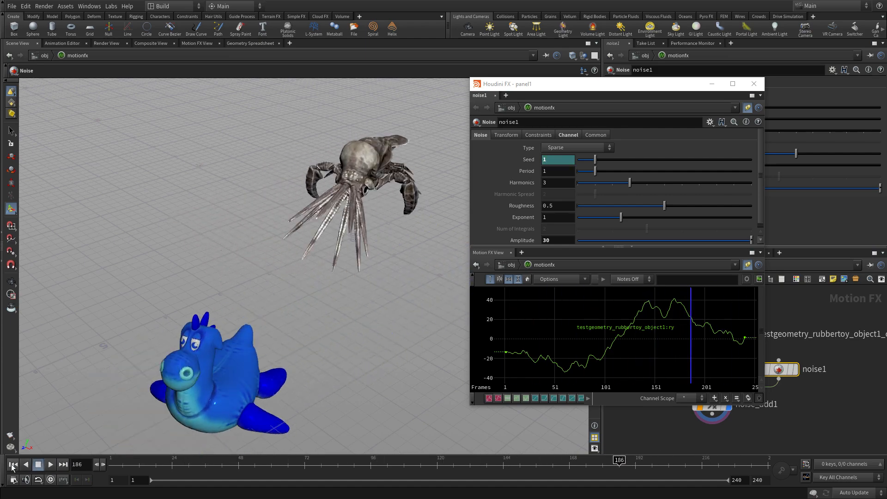
pyautogui.click(12, 464)
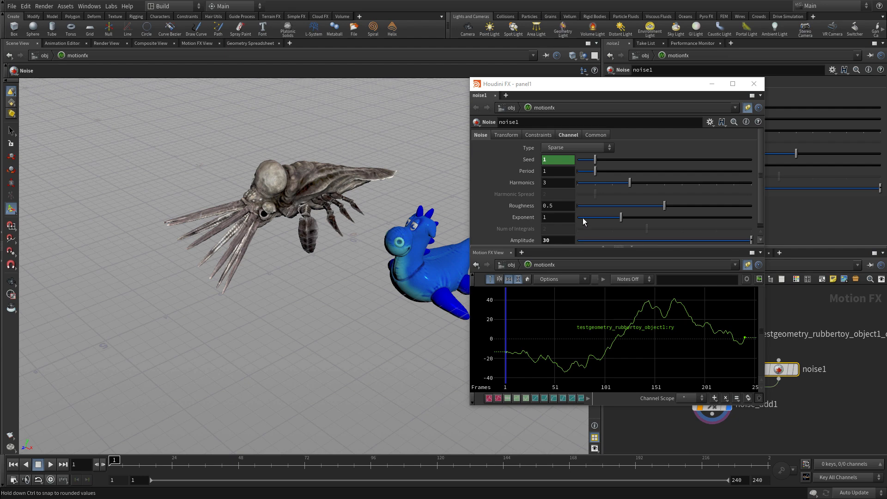
pyautogui.moveTo(599, 173)
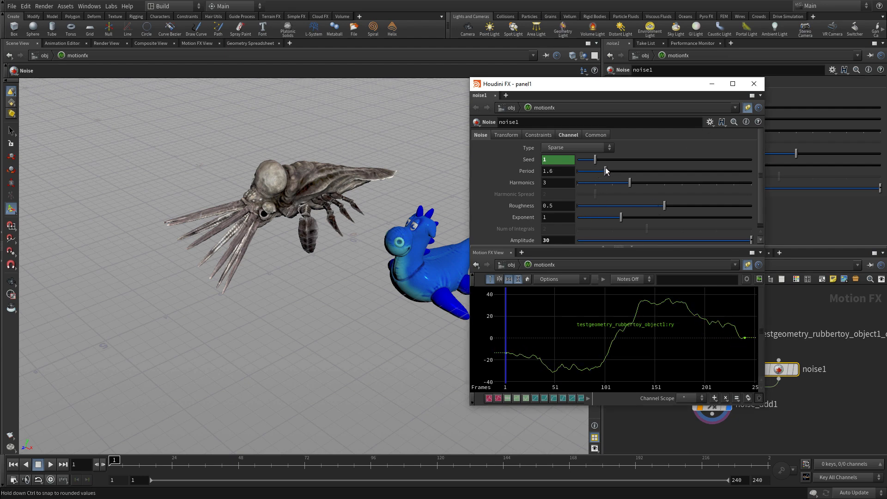
# - Set period 1.6 and roughness 0.207, preview, and close the floating noise window
pyautogui.click(50, 465)
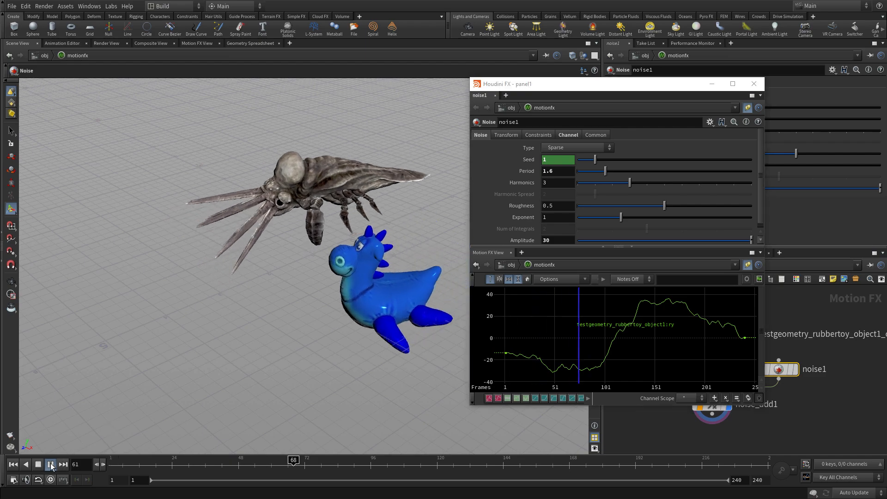
pyautogui.click(50, 465)
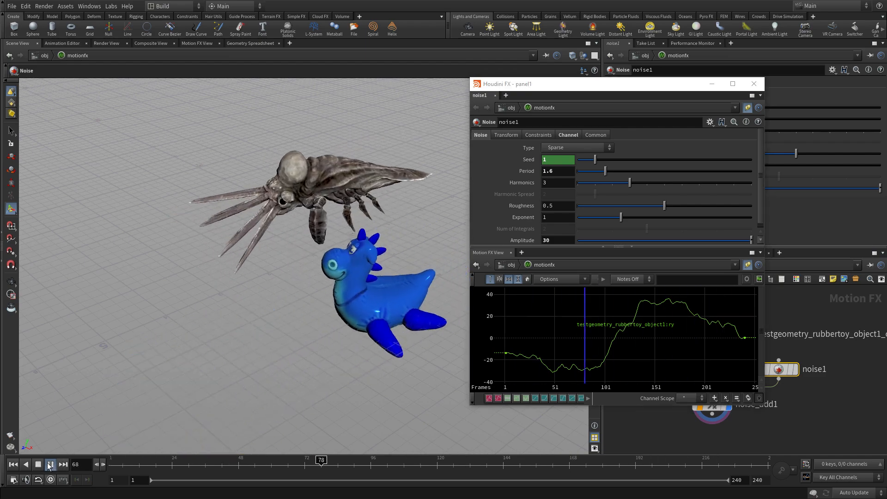
pyautogui.click(50, 465)
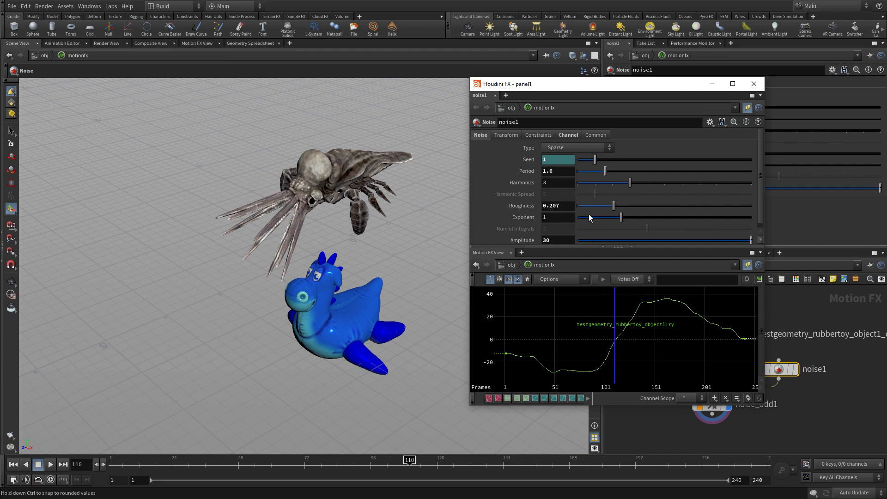
pyautogui.click(49, 464)
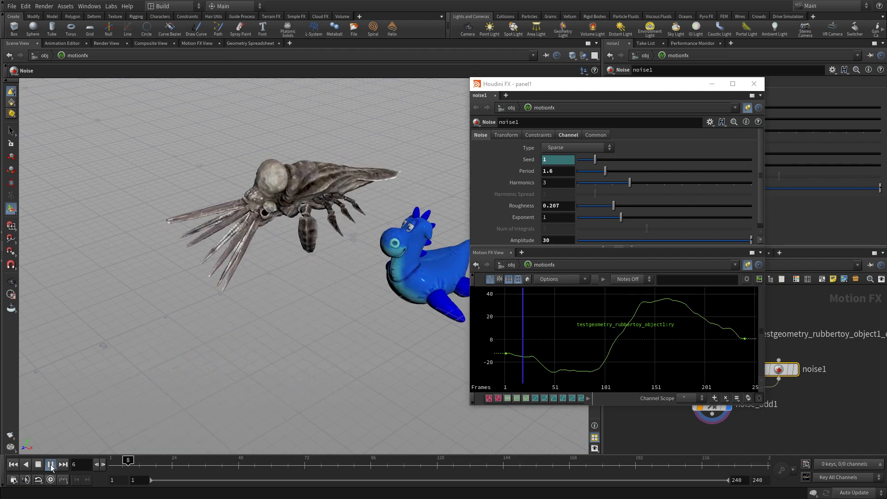
pyautogui.click(50, 465)
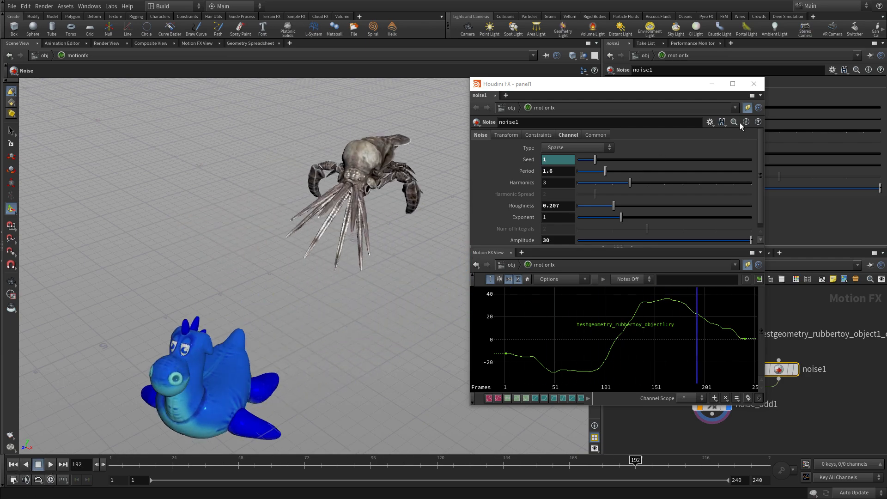
pyautogui.click(753, 84)
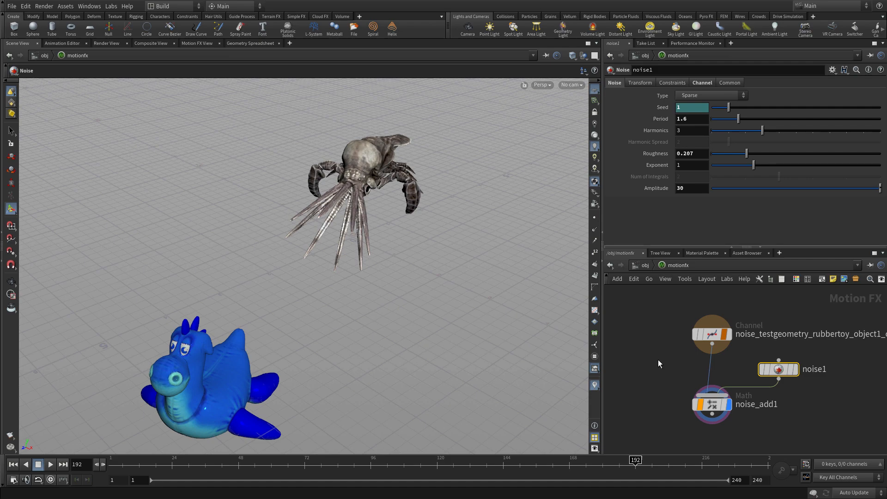
pyautogui.moveTo(639, 334)
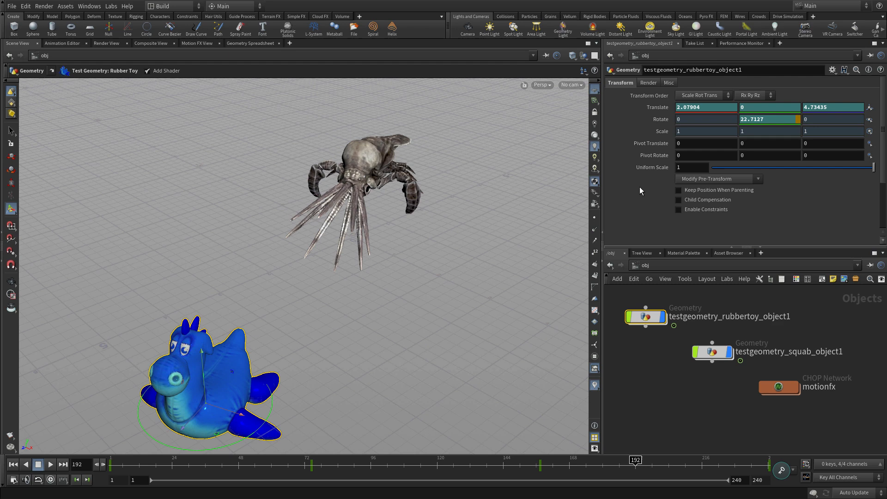
# - Show the rubber toy object's parameters and the parameter Search Mode menu
pyautogui.click(857, 71)
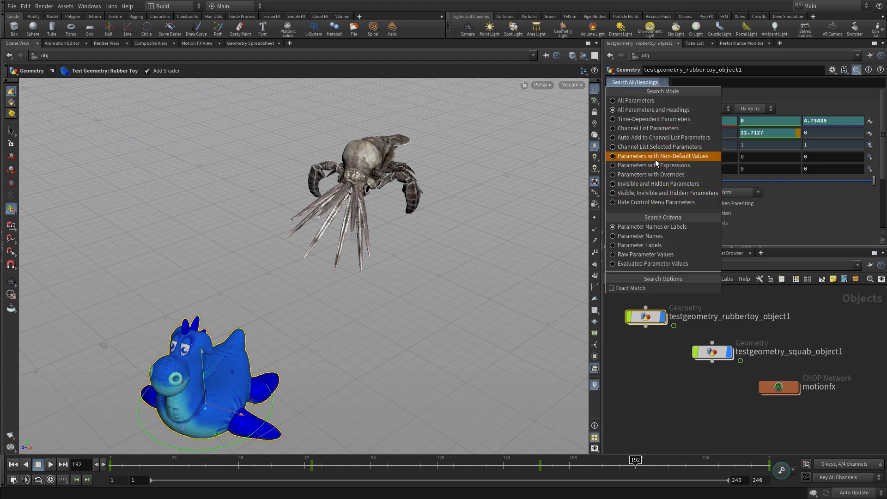
# - Filter to parameters with non-default values, then restore the All Parameters search mode
pyautogui.click(660, 155)
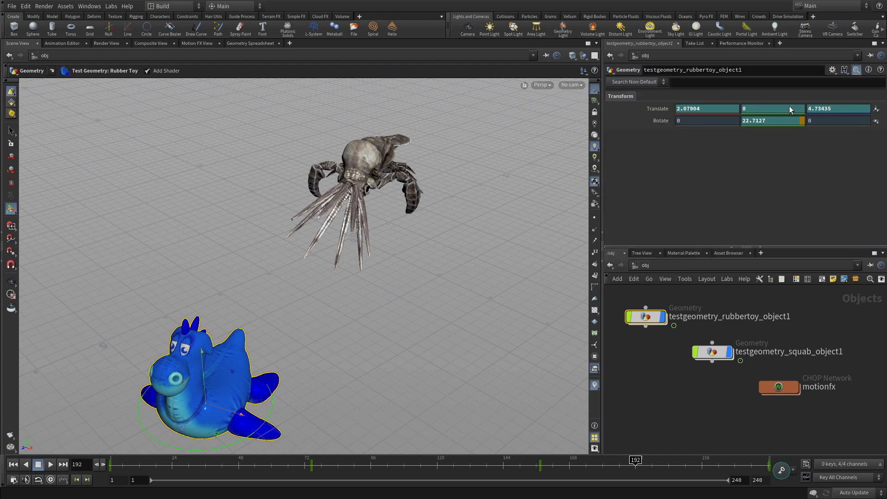
pyautogui.click(636, 82)
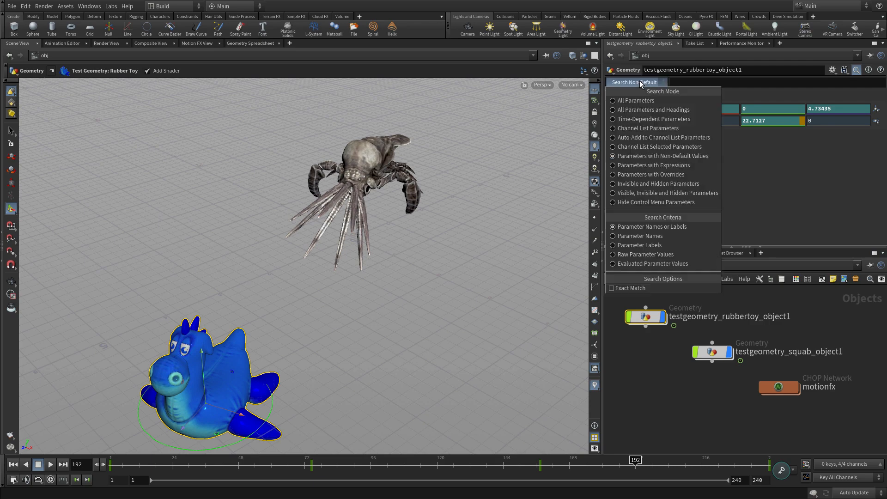
pyautogui.click(653, 119)
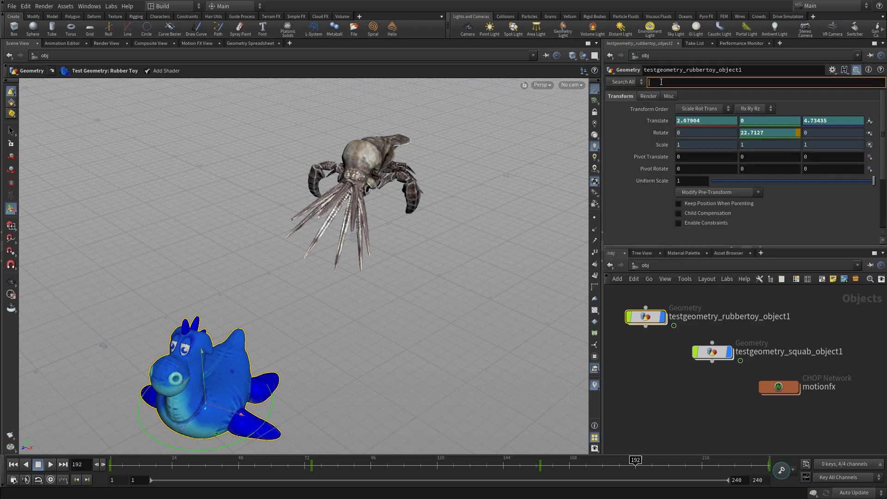
# - Search the parameters by name: 'subd' for subdivision options, then 'rotat', erasing part of the term
pyautogui.write('subd')
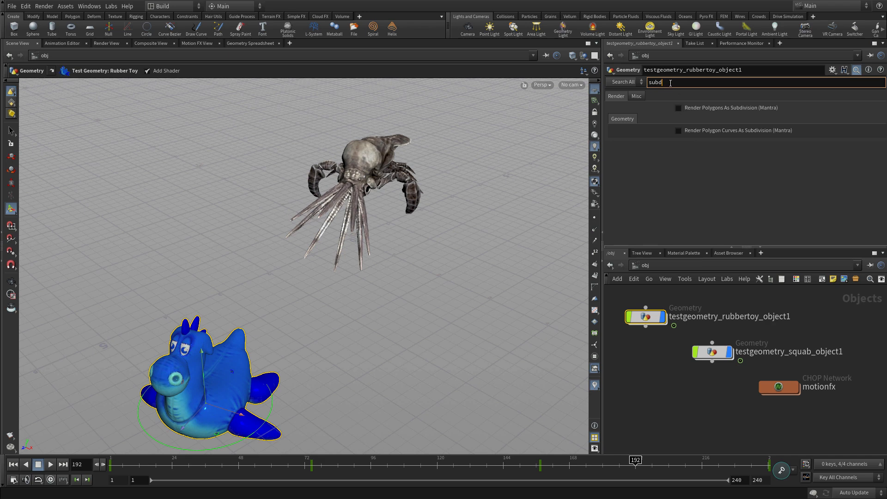
pyautogui.write('rotat')
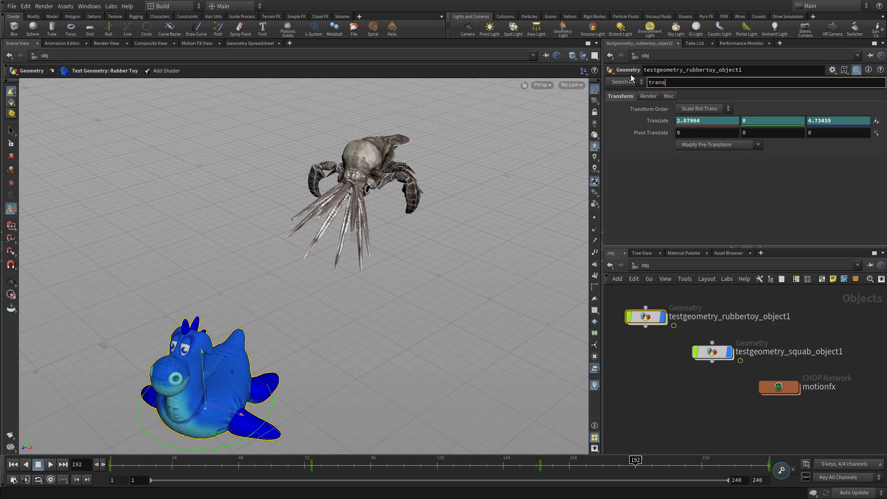
pyautogui.press('Backspace')
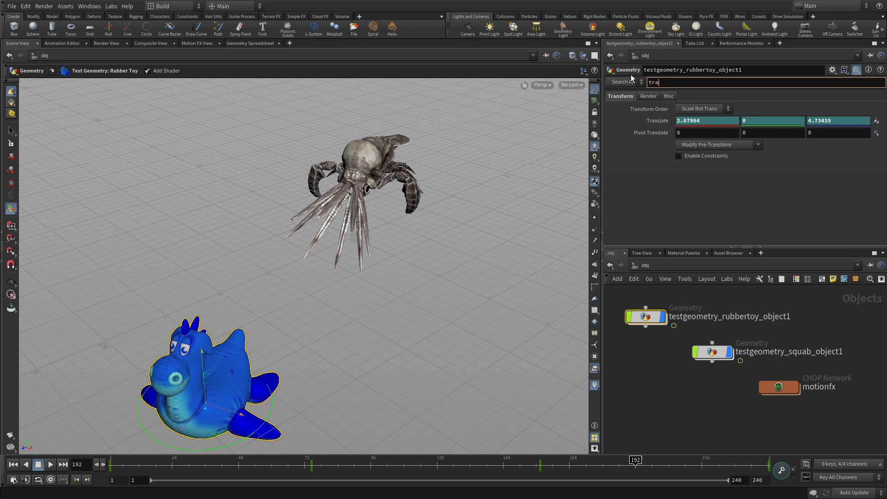